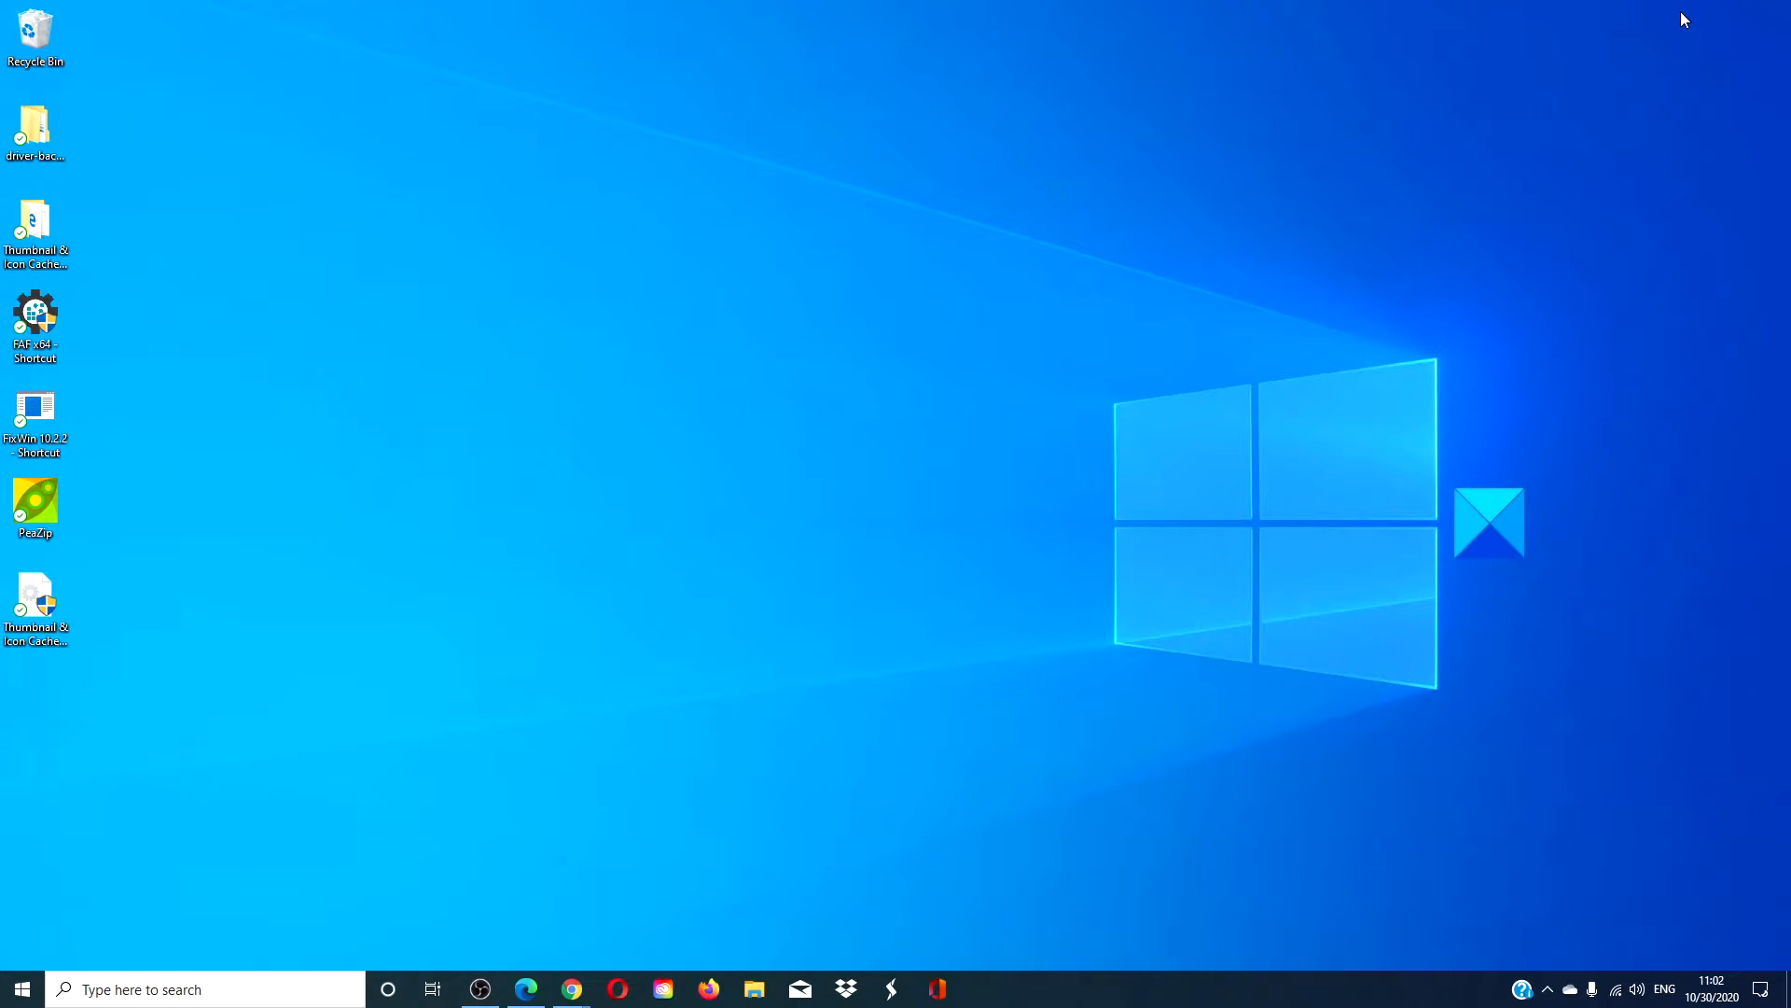
mouse_move(1693, 28)
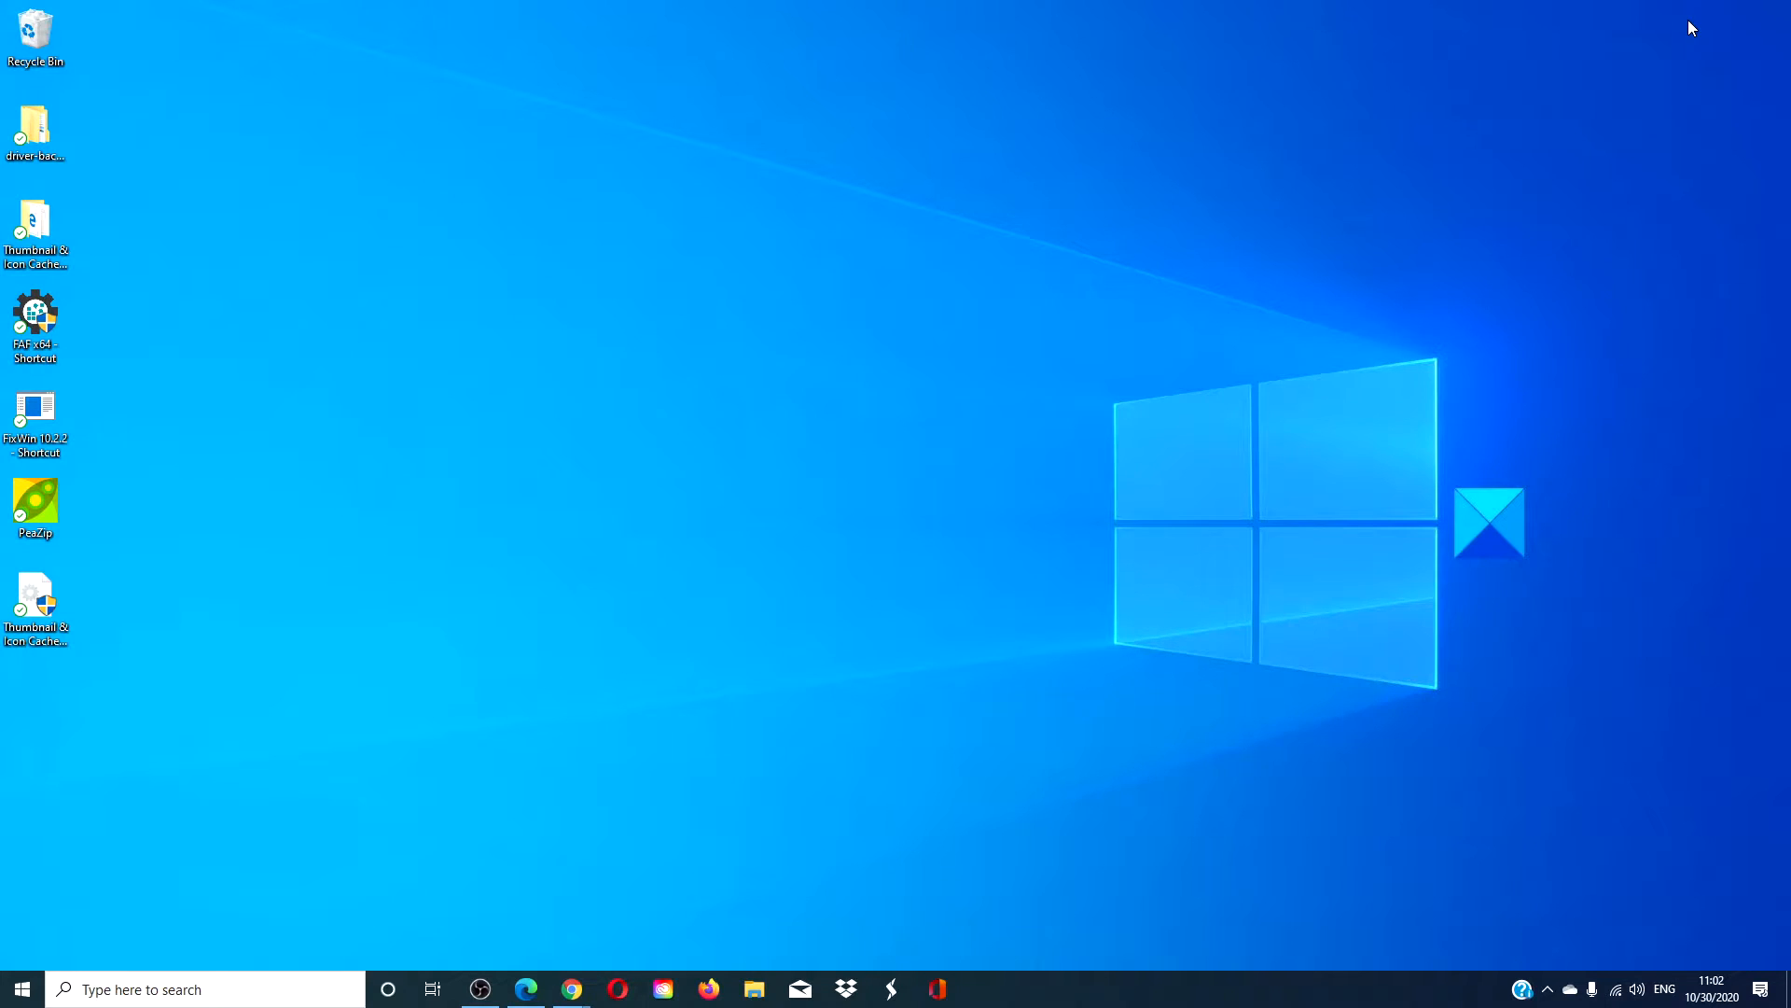
mouse_move(838, 689)
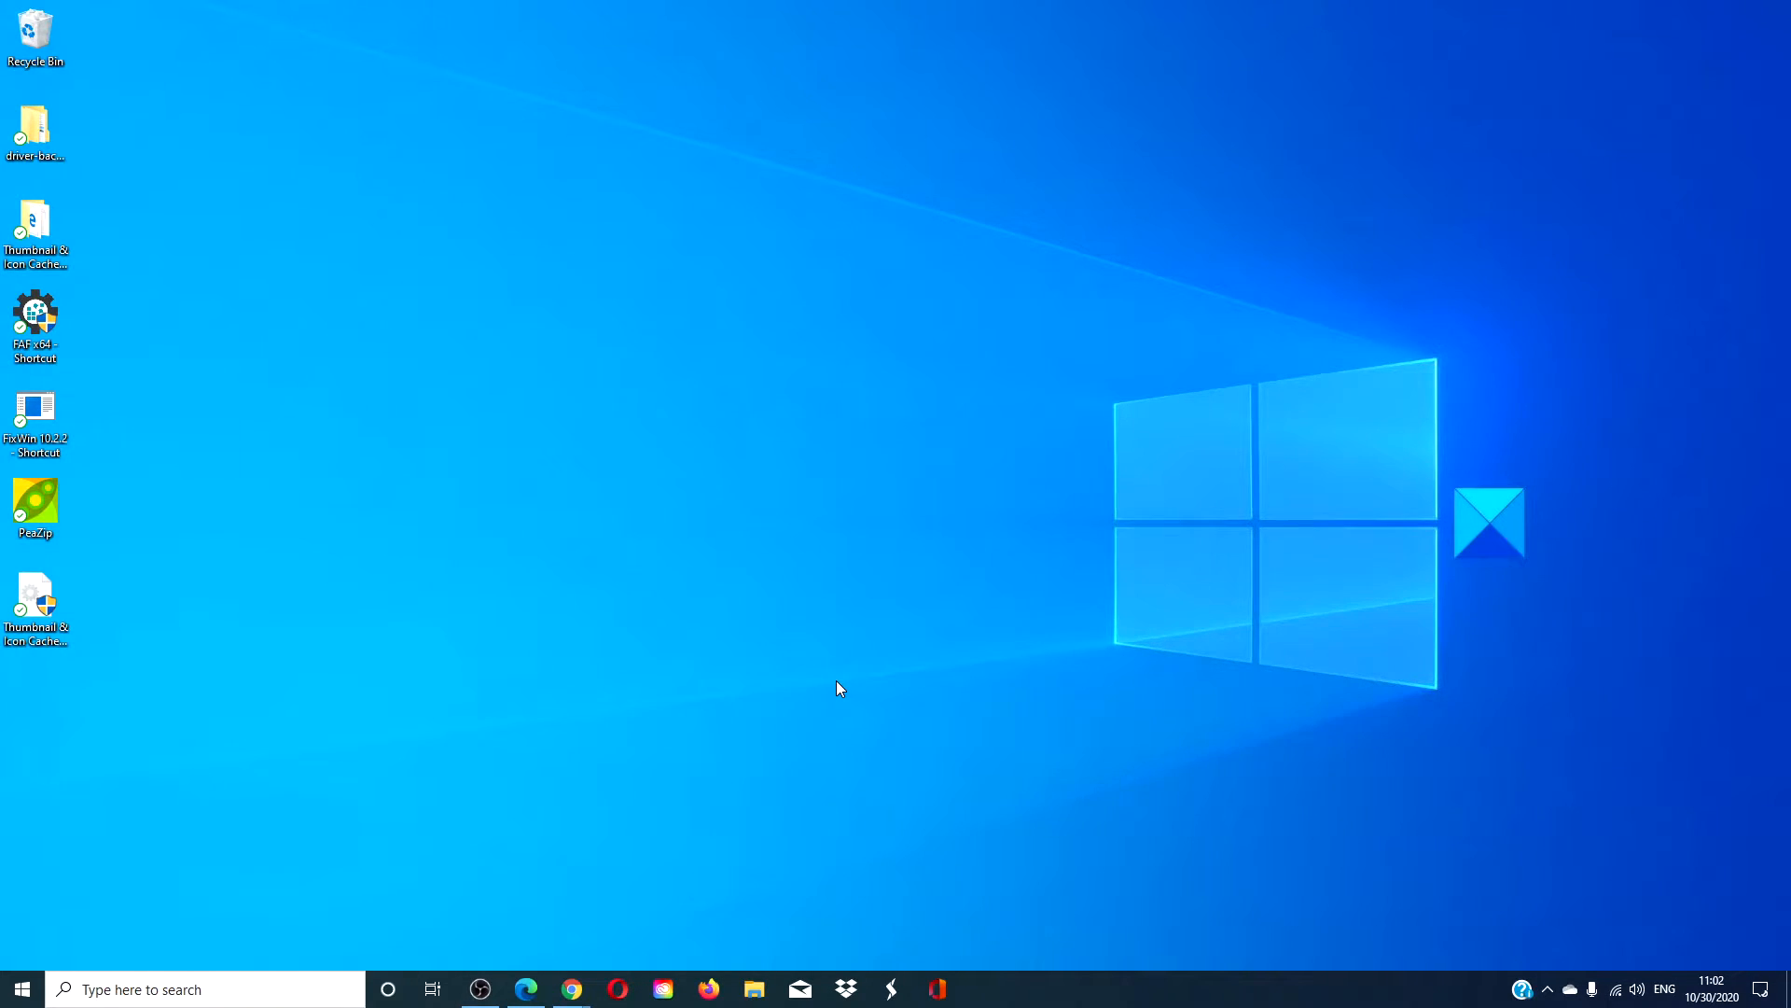
mouse_move(232, 884)
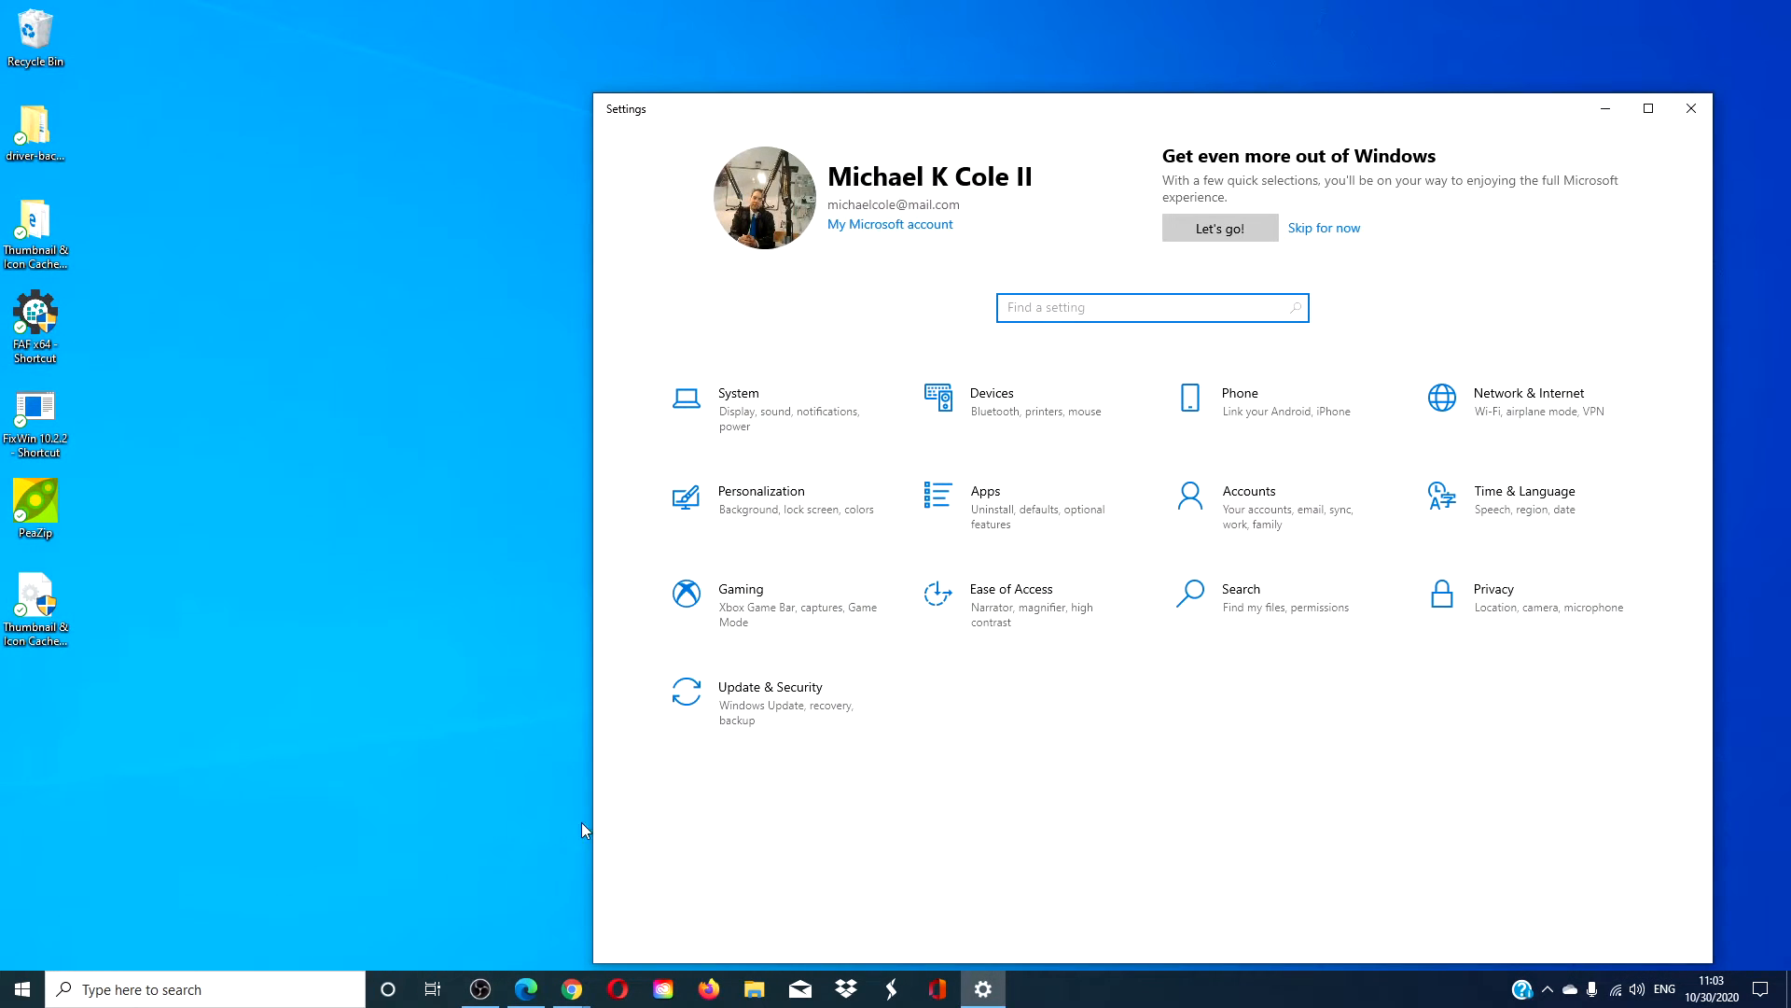
Go to the Update & Security section of Windows 10 Settings.
left_click(770, 686)
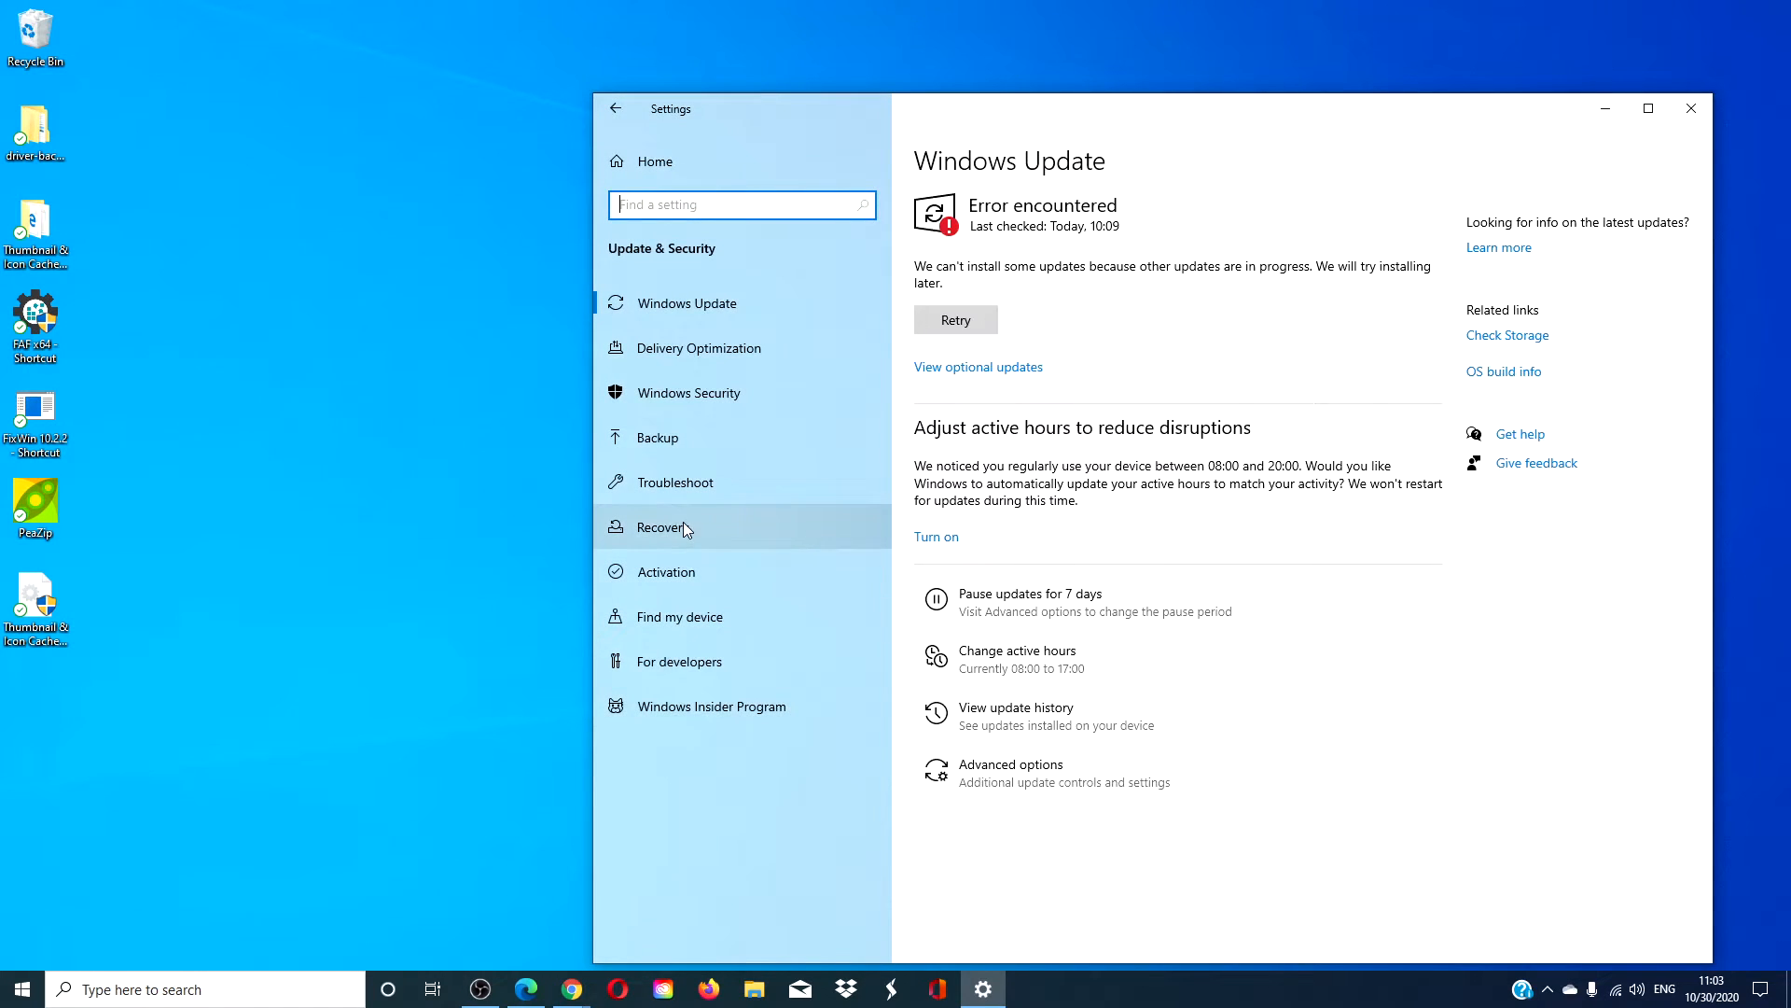
View the Recovery page, then switch to The Windows Club article on rolling back 20H2.
left_click(668, 526)
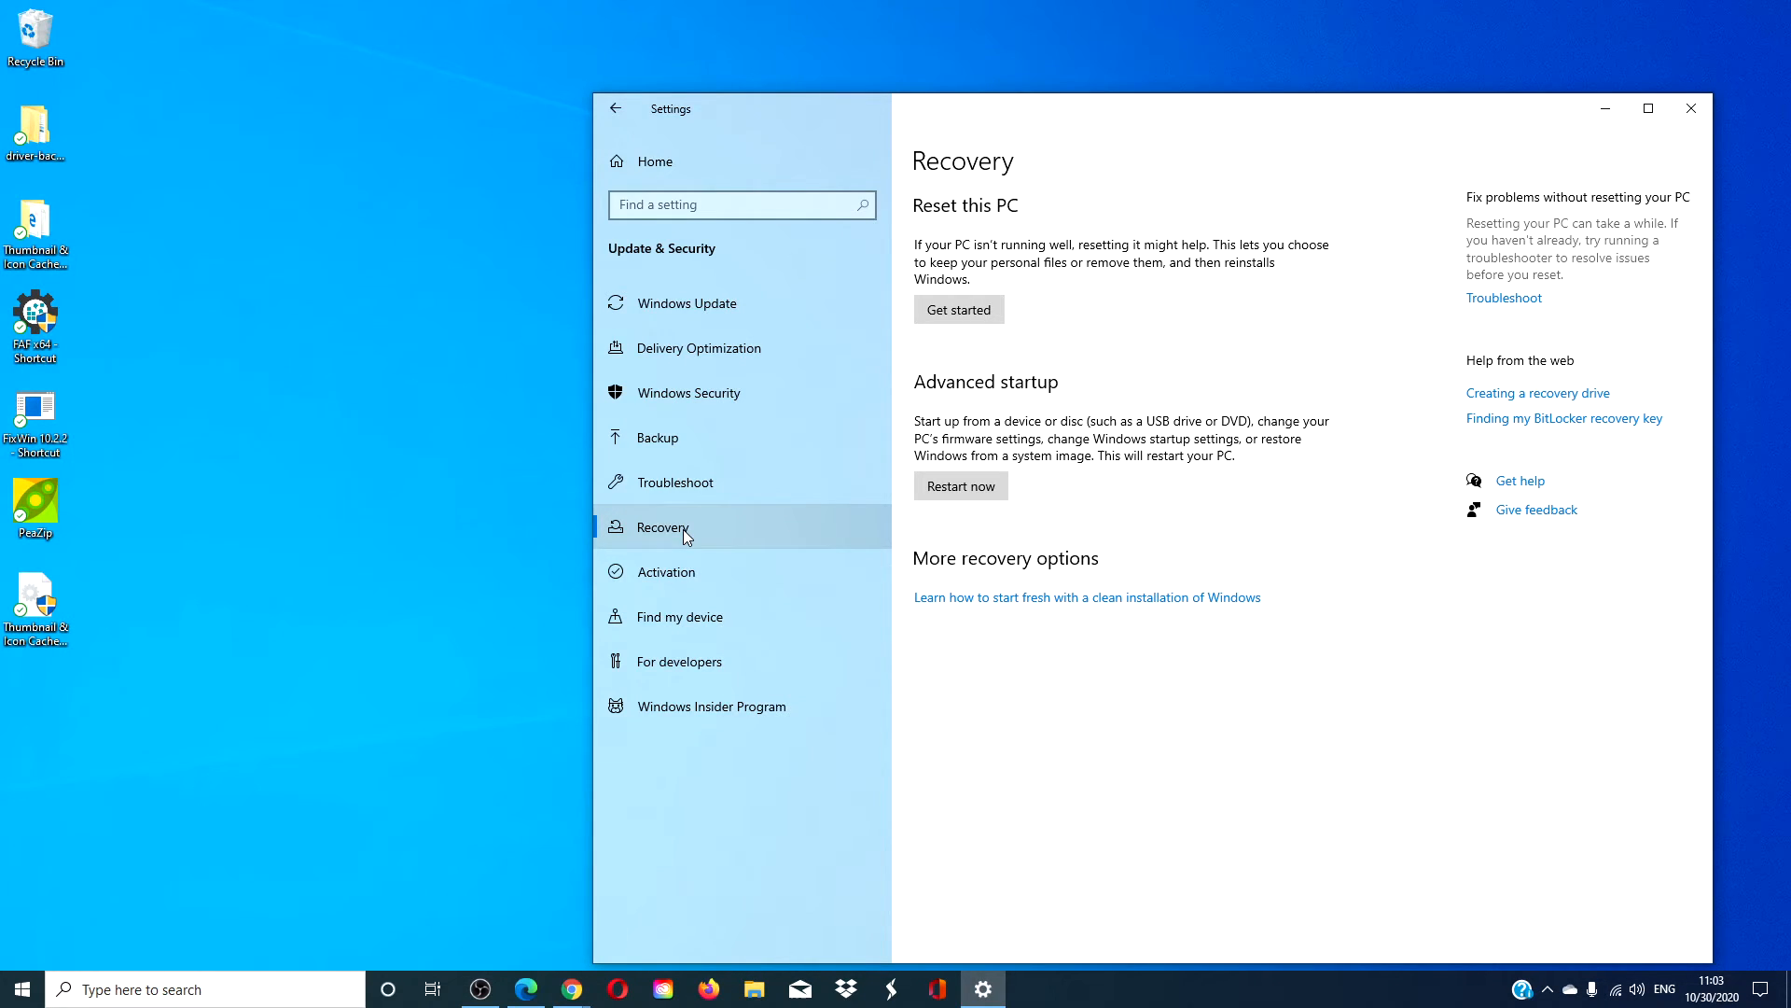
left_click(524, 989)
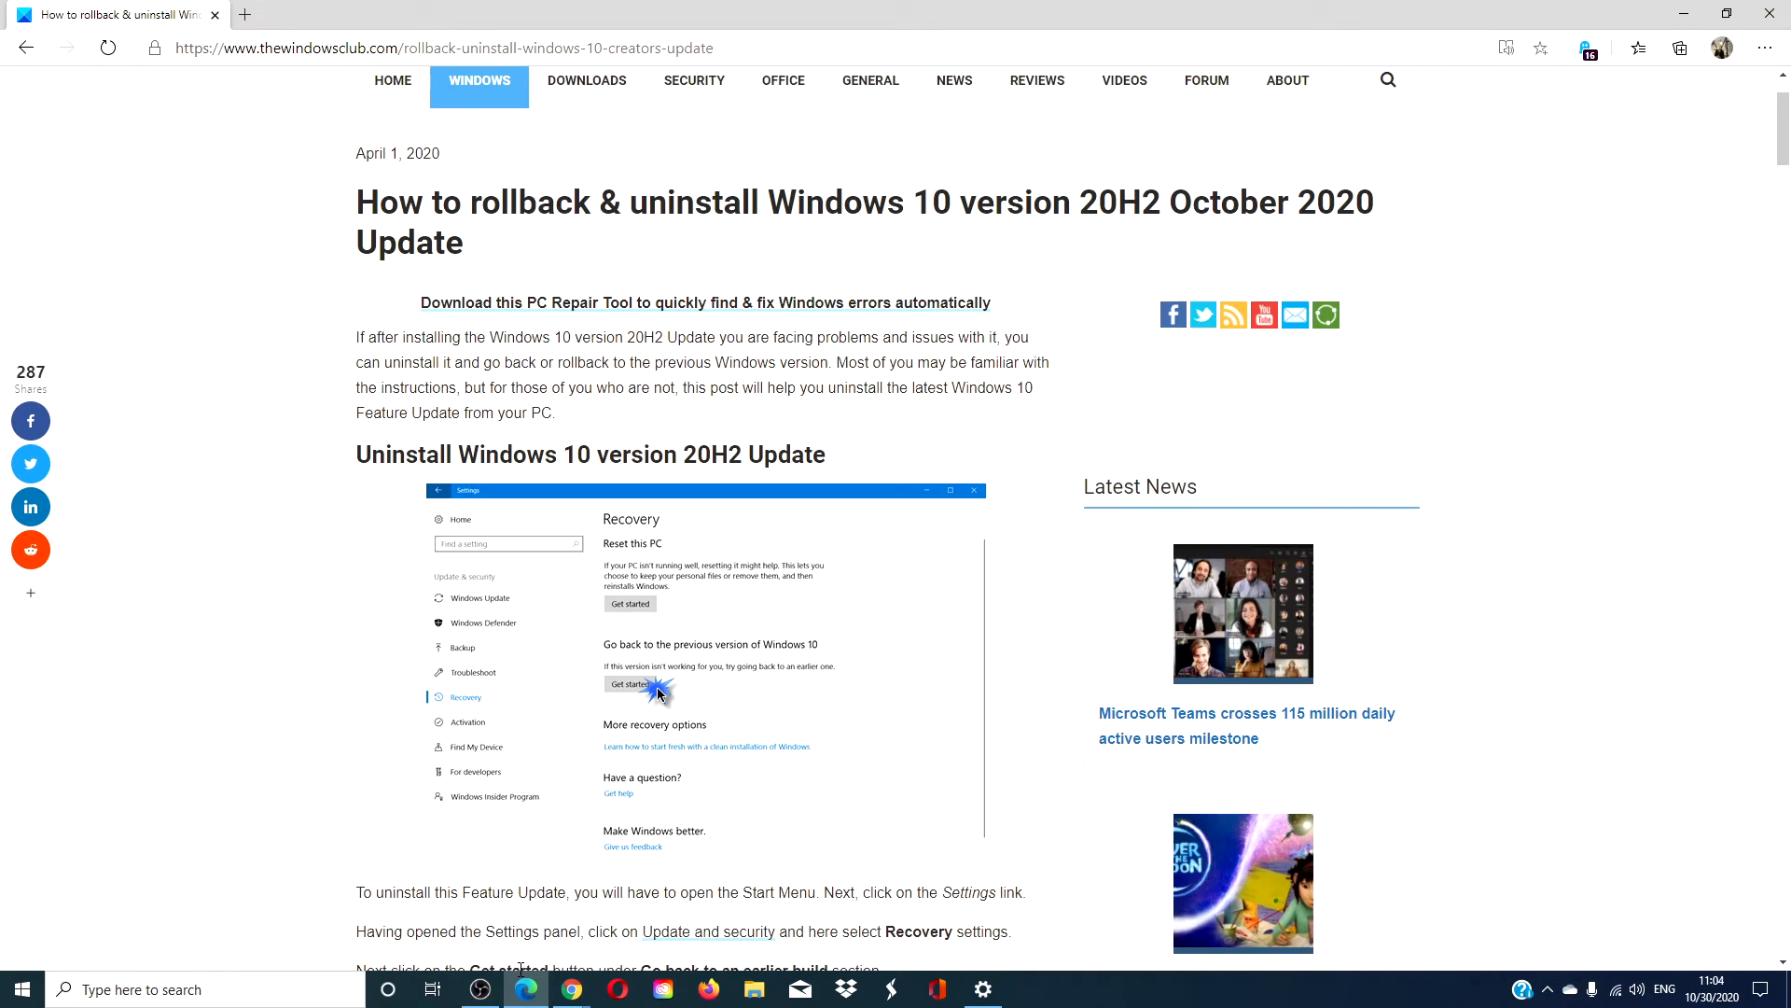